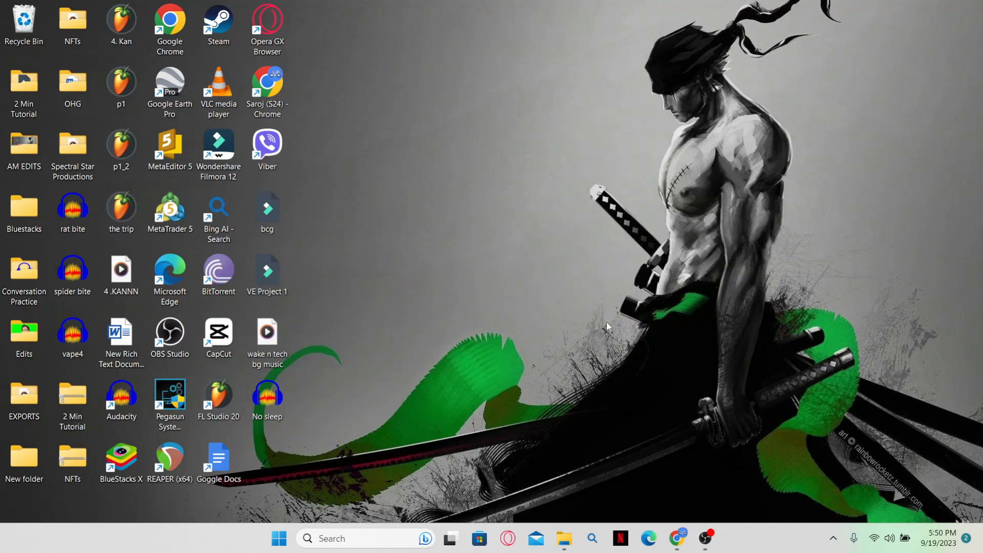
{"action": "mouse_move", "coordinate": [537, 235]}
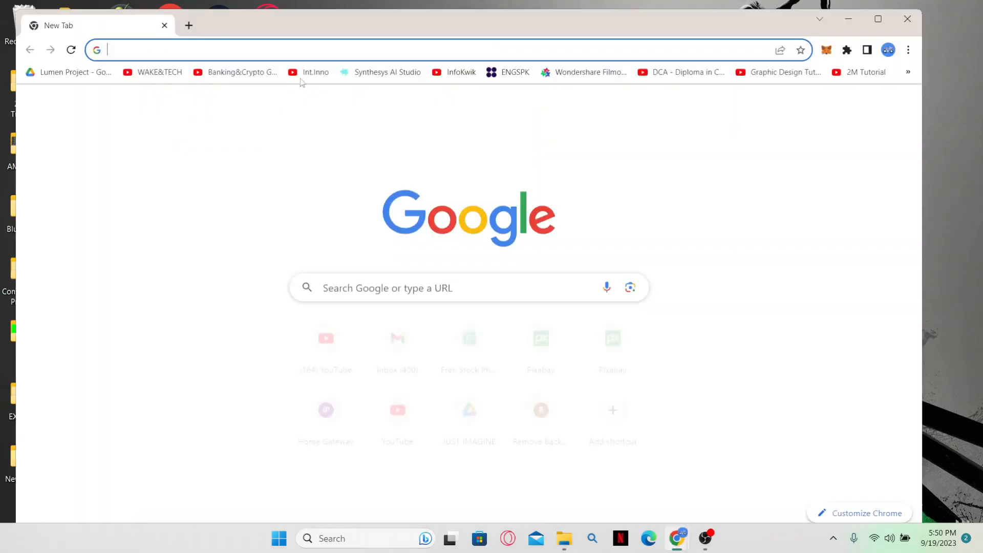
Step: Load the Netflix home page in Chrome by entering netflix in the address bar
{"action": "type", "text": "netflix.com/browse"}
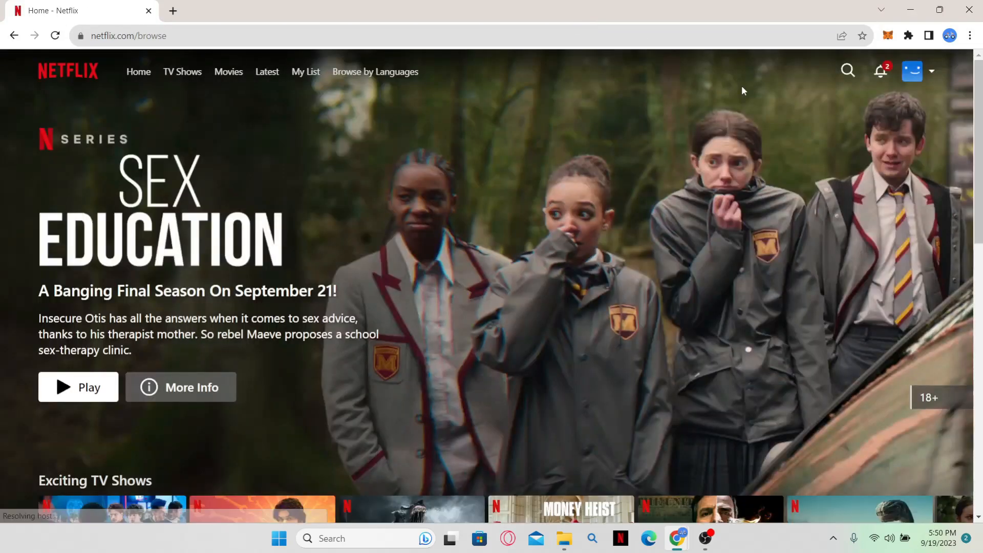
Step: Scroll the Netflix home page down until the Continue Watching row is visible
{"action": "scroll", "scroll_direction": "down", "scroll_amount": 3}
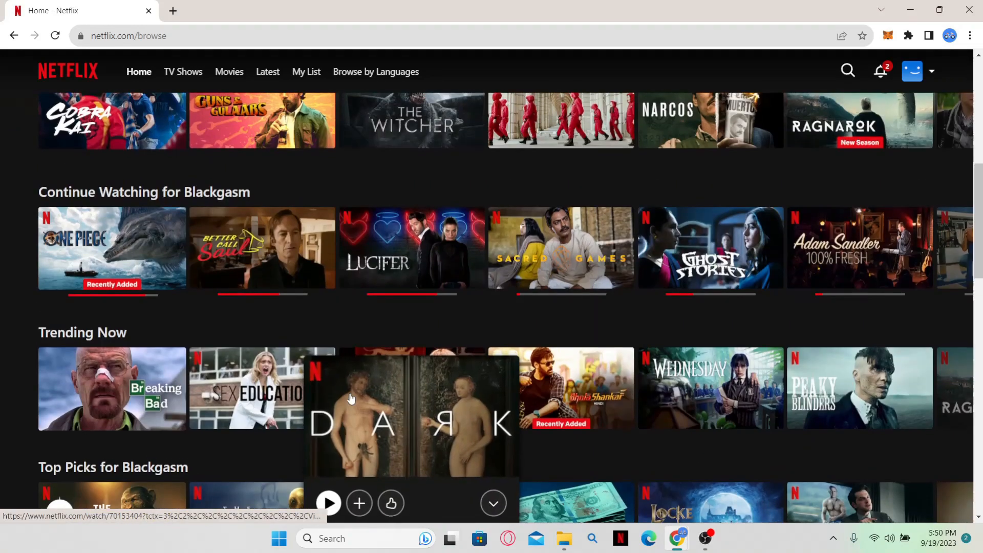
{"action": "mouse_move", "coordinate": [518, 85]}
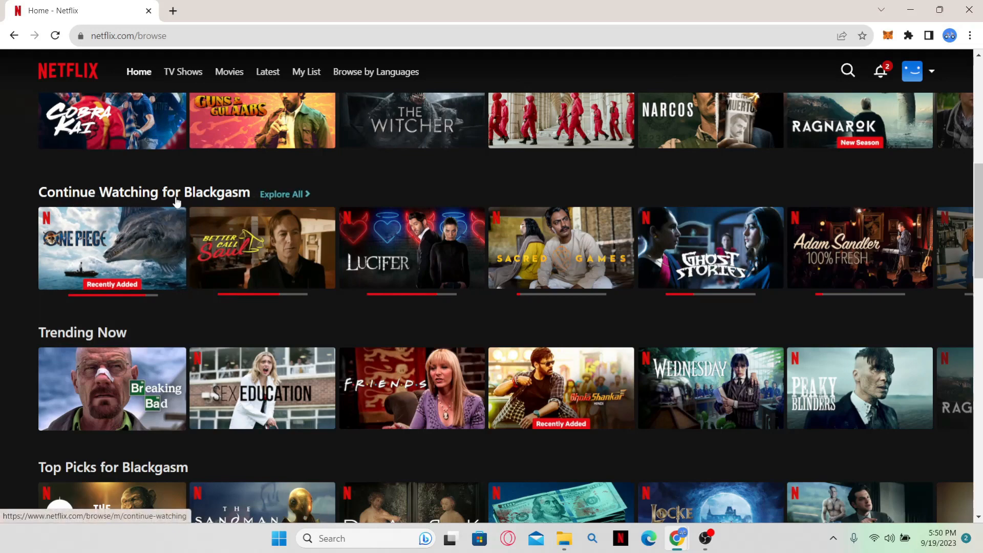
{"action": "mouse_move", "coordinate": [251, 203]}
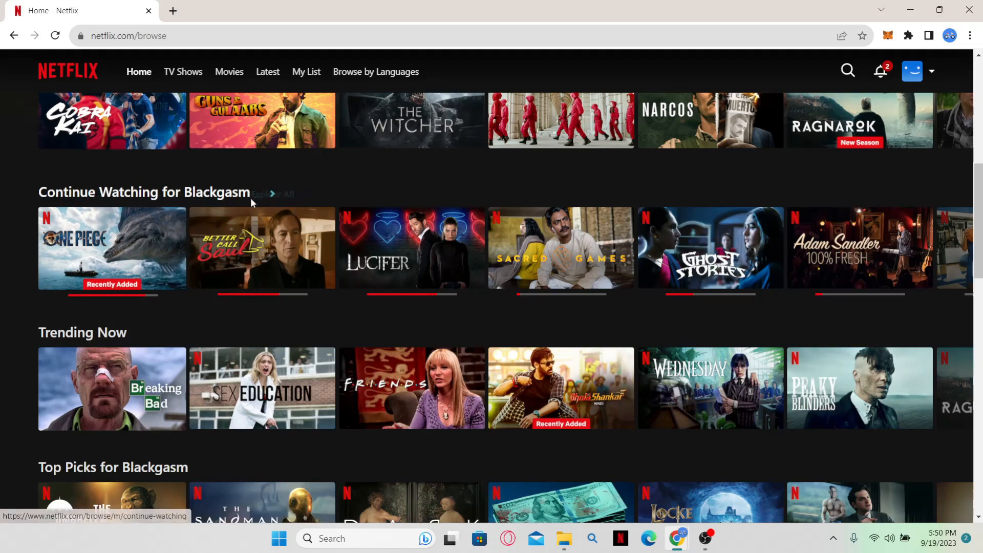
Step: Open Explore All on Continue Watching and remove Adam Sandler 100% Fresh from the row
{"action": "left_click", "coordinate": [287, 193]}
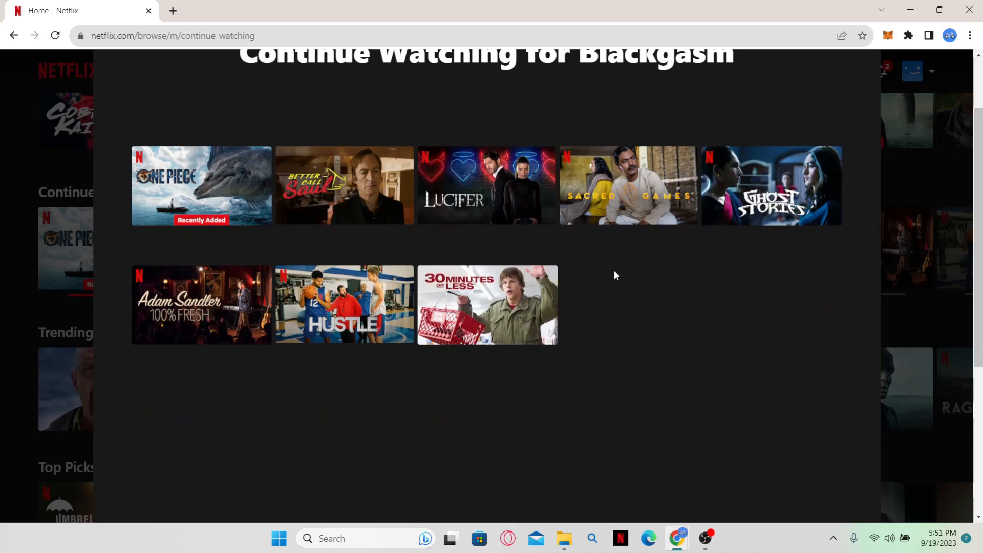
{"action": "mouse_move", "coordinate": [683, 261]}
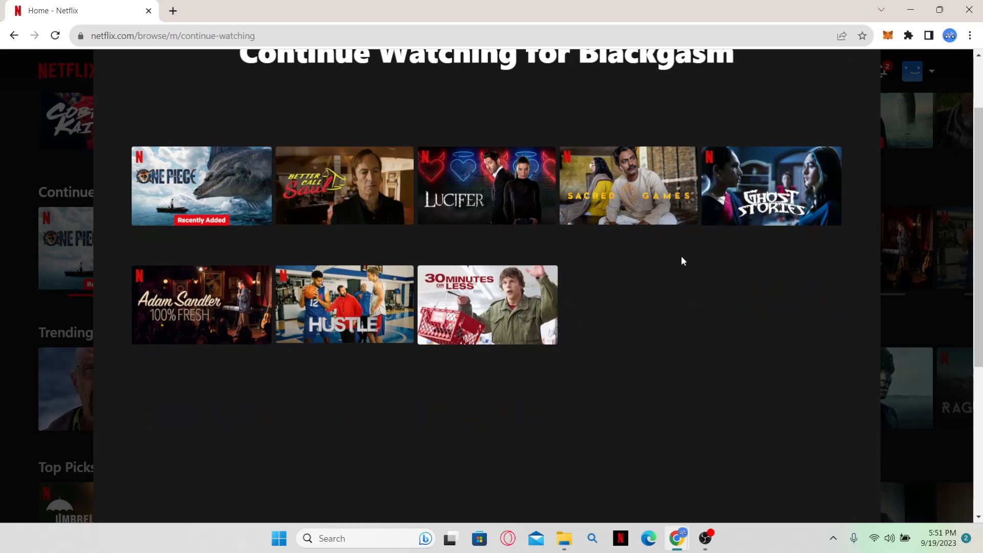
{"action": "mouse_move", "coordinate": [344, 305]}
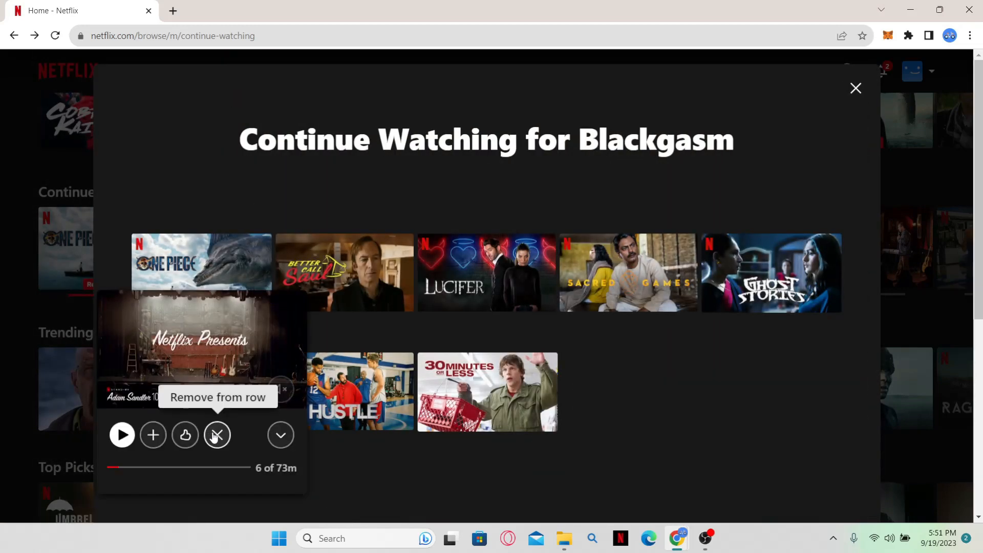
{"action": "mouse_move", "coordinate": [218, 434]}
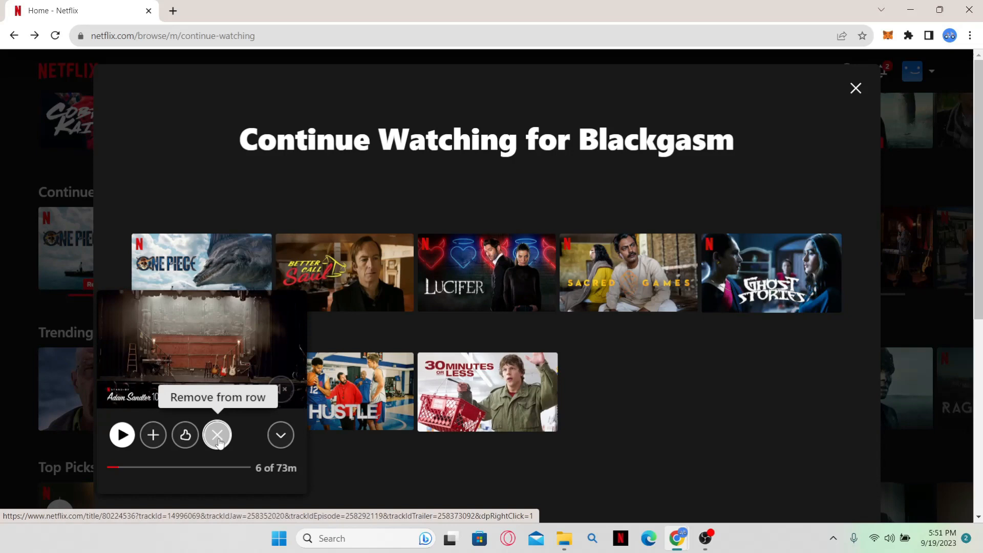
{"action": "left_click", "coordinate": [218, 435]}
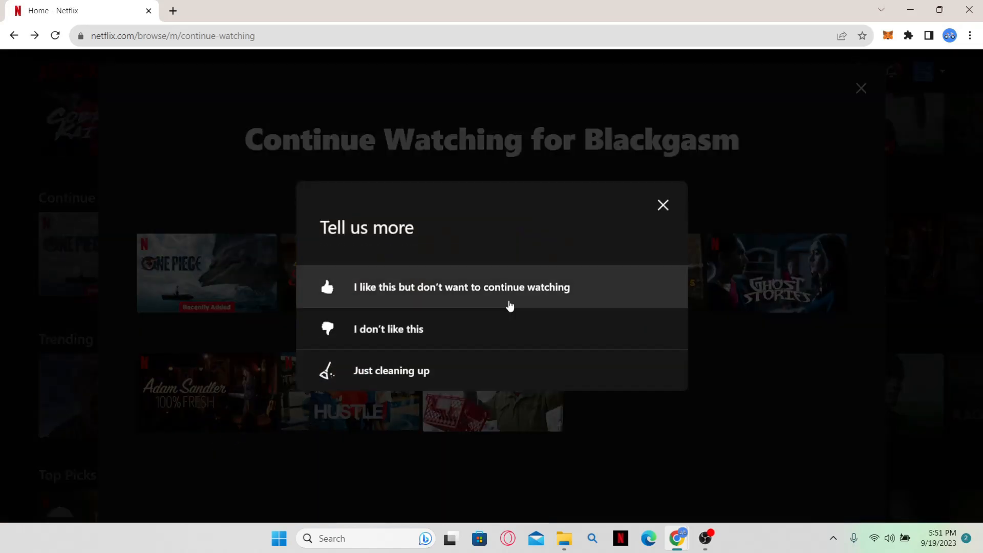
{"action": "mouse_move", "coordinate": [495, 329]}
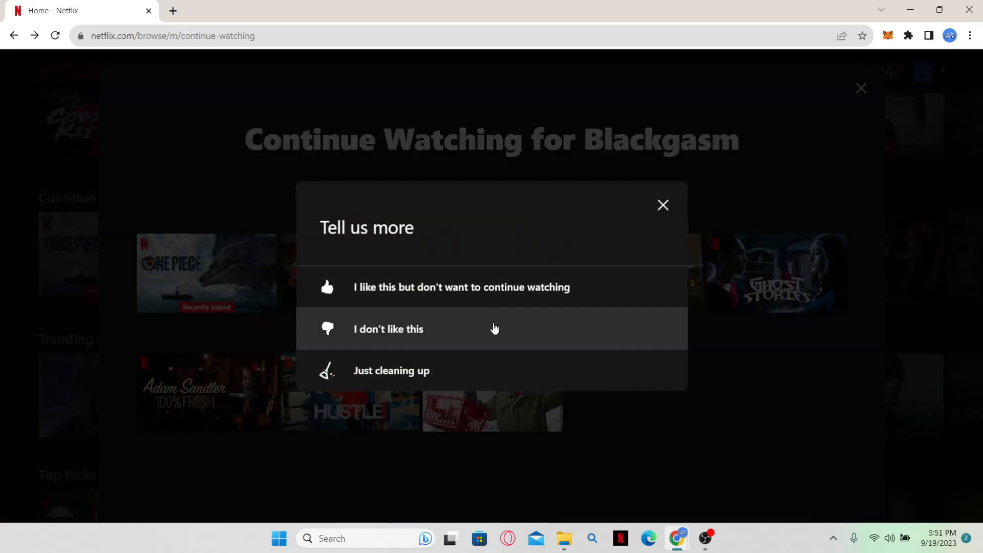
Step: Give 'I don't like this' as the reason, close the overlay, and go to Account
{"action": "left_click", "coordinate": [662, 206]}
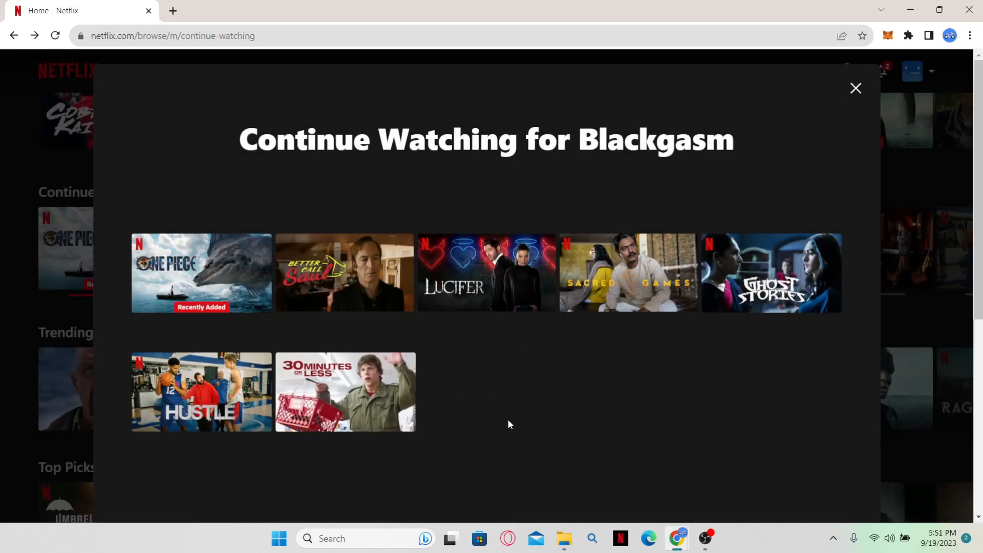
{"action": "left_click", "coordinate": [855, 88]}
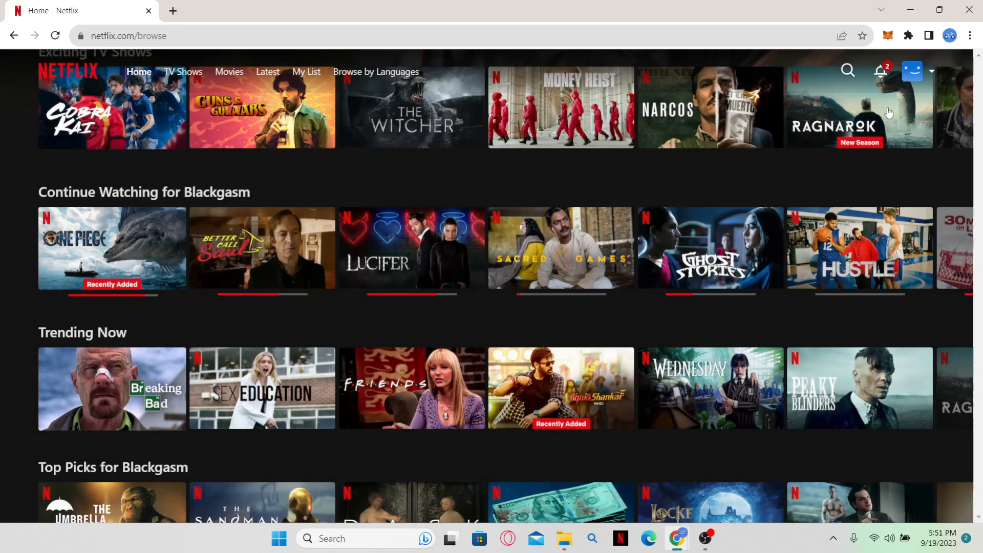
{"action": "left_click", "coordinate": [912, 71]}
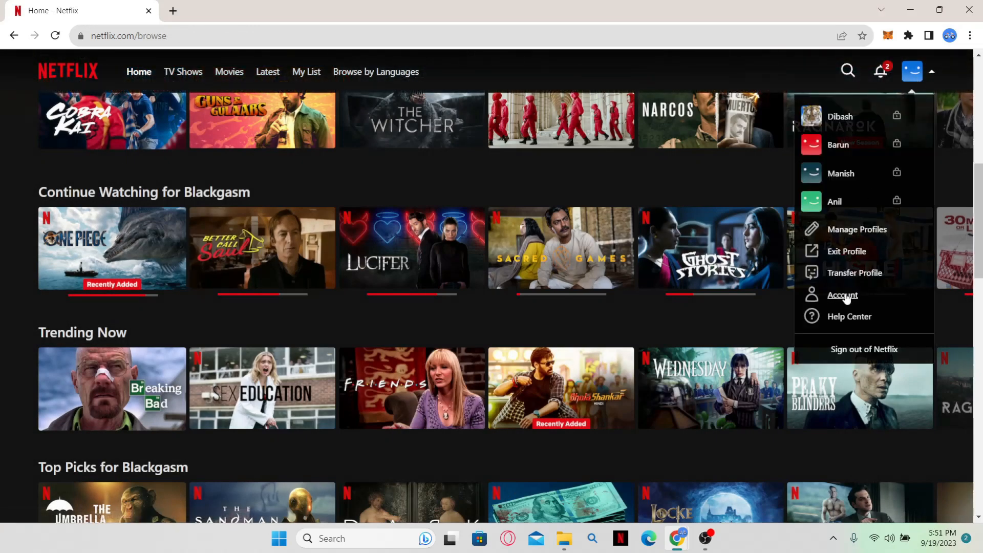
{"action": "left_click", "coordinate": [841, 295]}
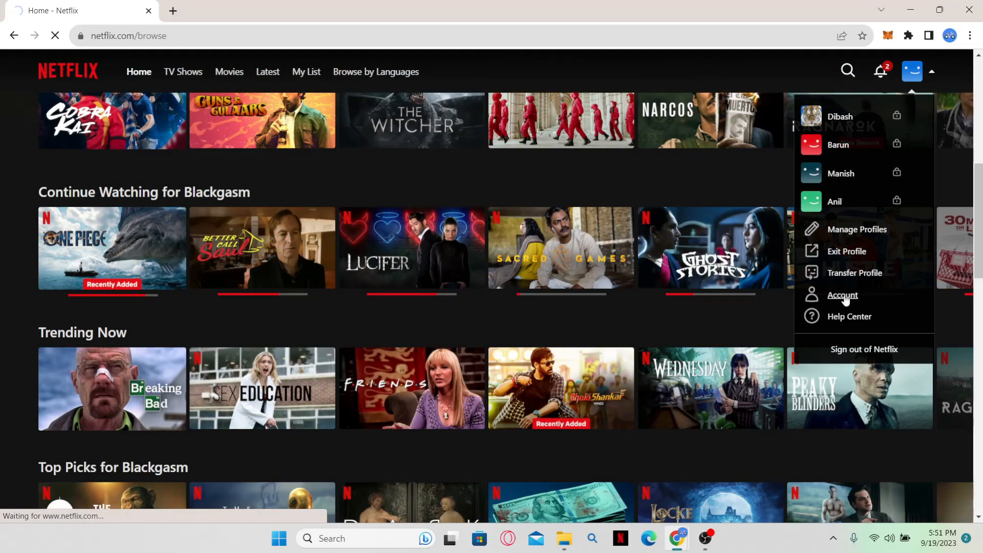
Step: Open the profile's Viewing activity page showing Hide all, then close Chrome
{"action": "left_click", "coordinate": [842, 295]}
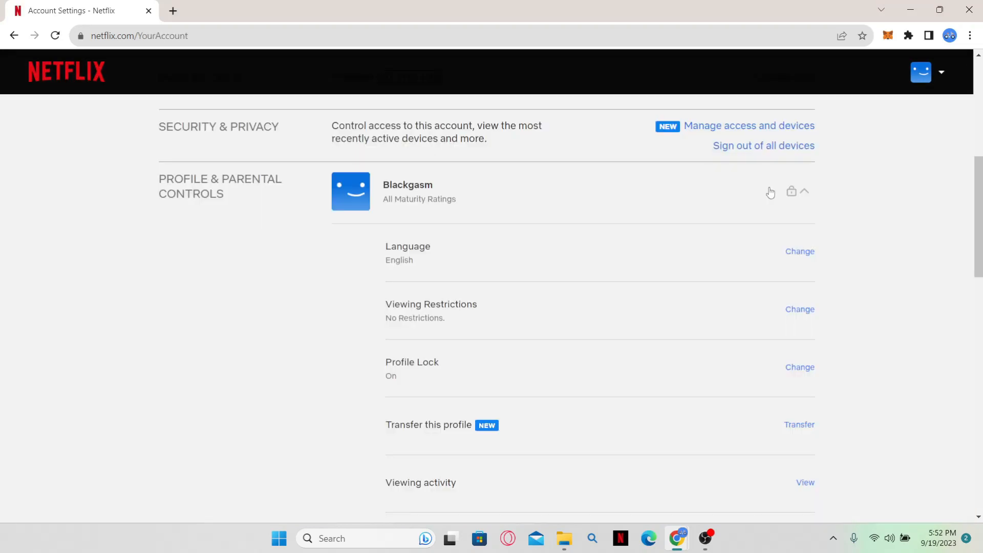
{"action": "scroll", "scroll_direction": "down", "scroll_amount": 3}
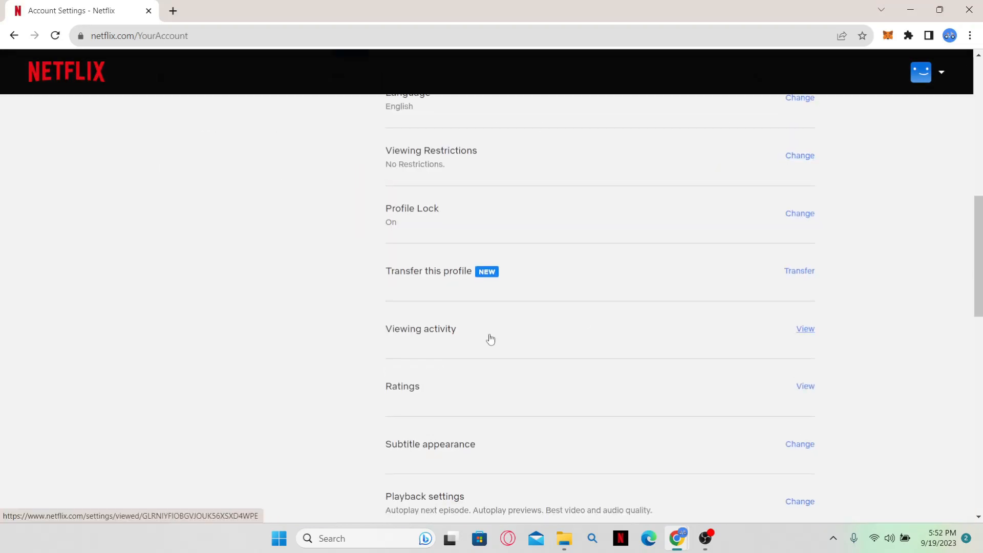
{"action": "mouse_move", "coordinate": [804, 329]}
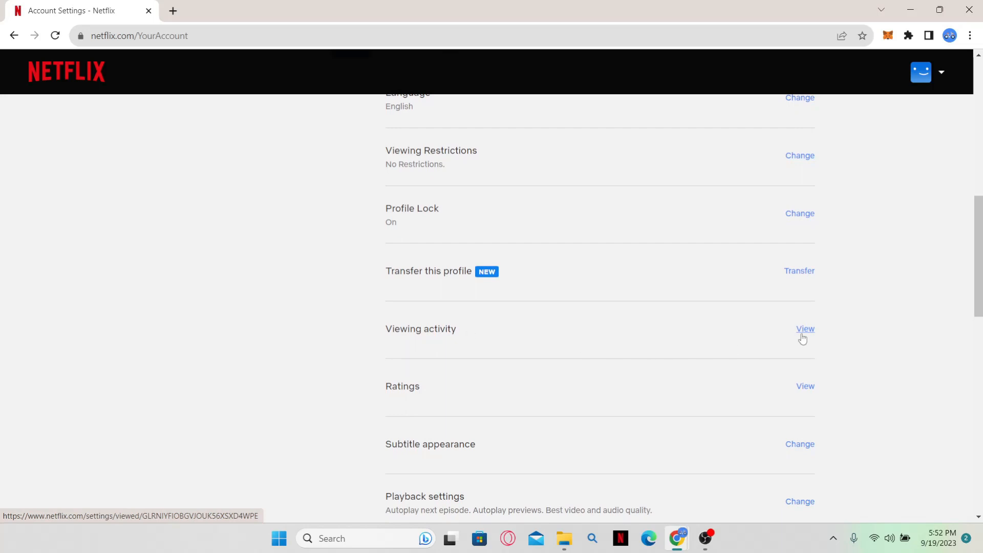
{"action": "left_click", "coordinate": [805, 329]}
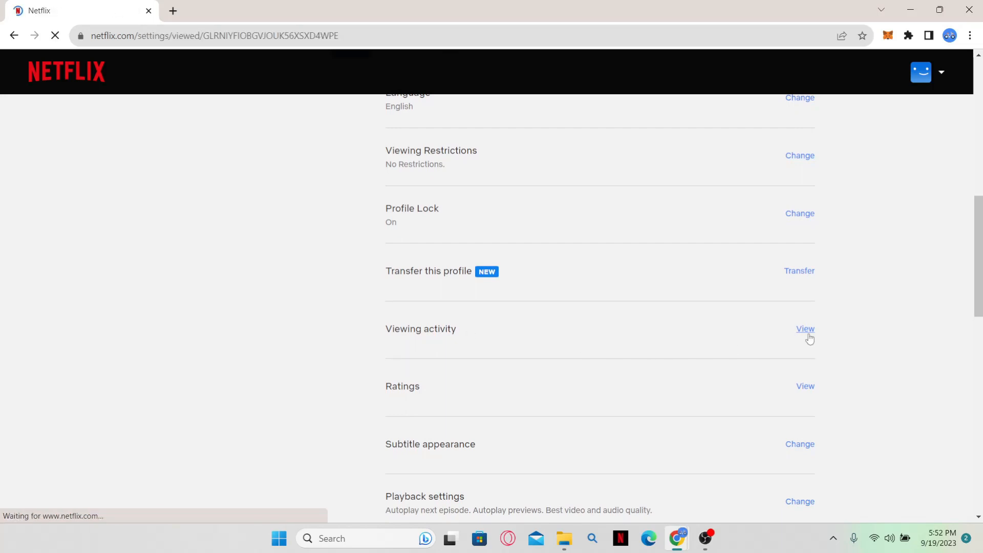
{"action": "left_click", "coordinate": [805, 328]}
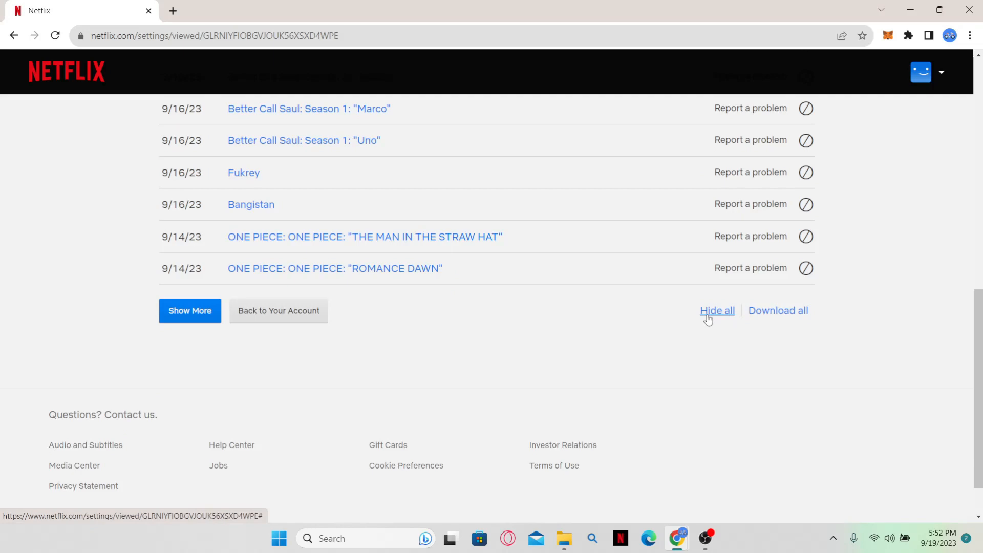
{"action": "scroll", "scroll_direction": "up", "scroll_amount": 3}
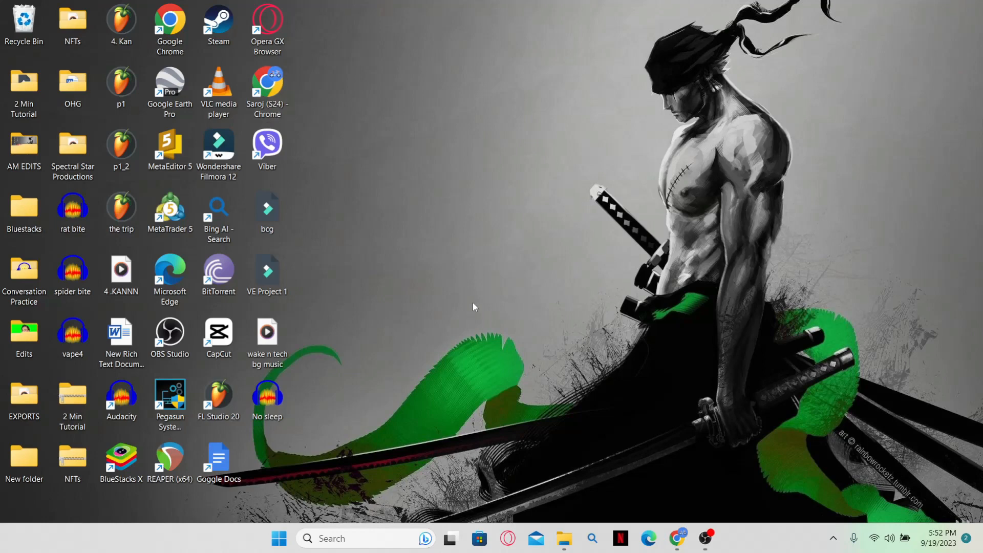
{"action": "mouse_move", "coordinate": [535, 325]}
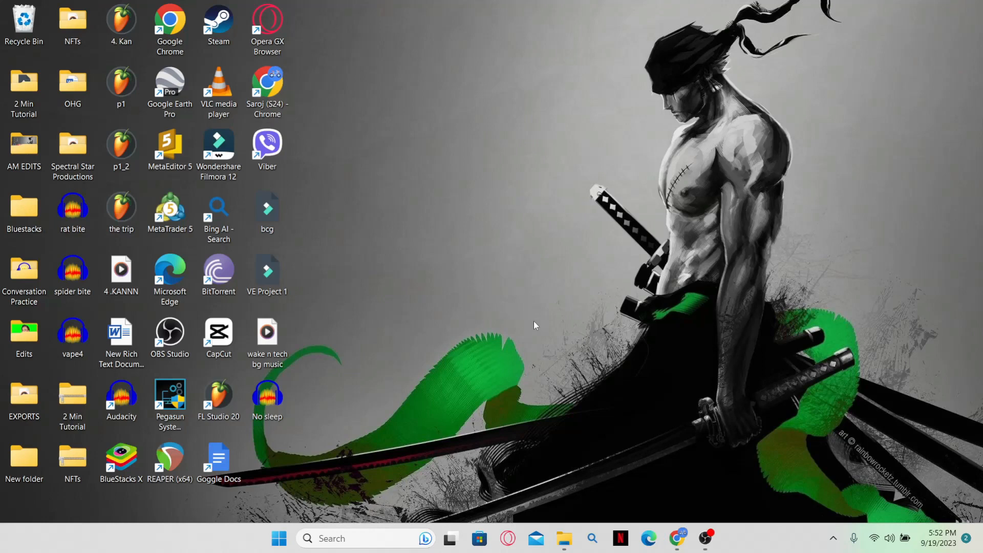